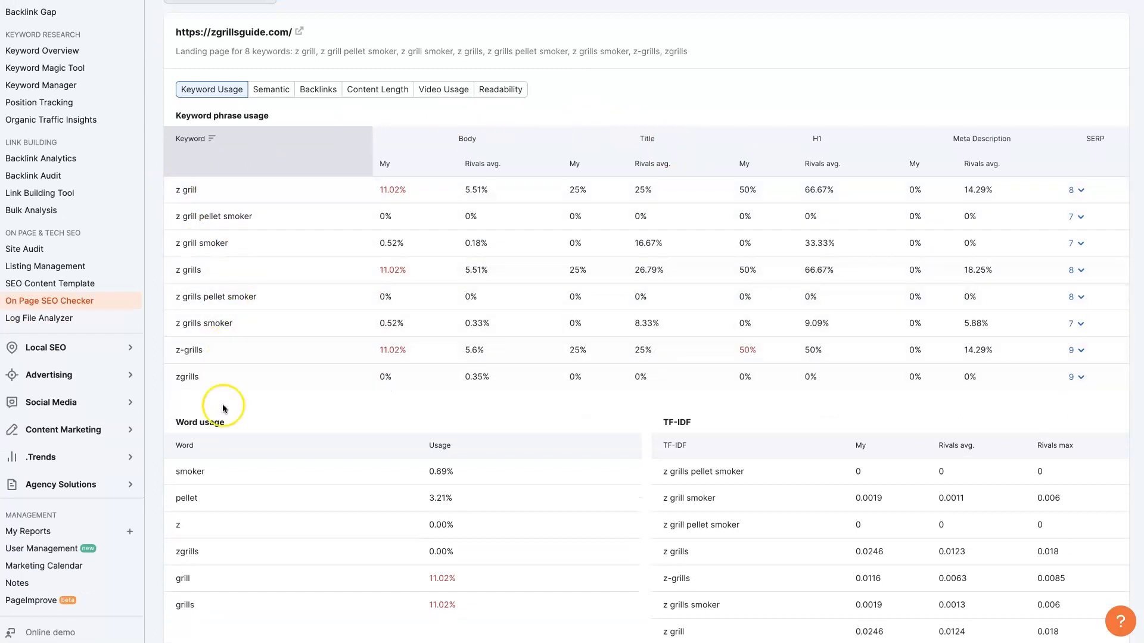
- Begin the zgrillsguide.com idea setup, keeping United States as the target location
scroll("down", 3)
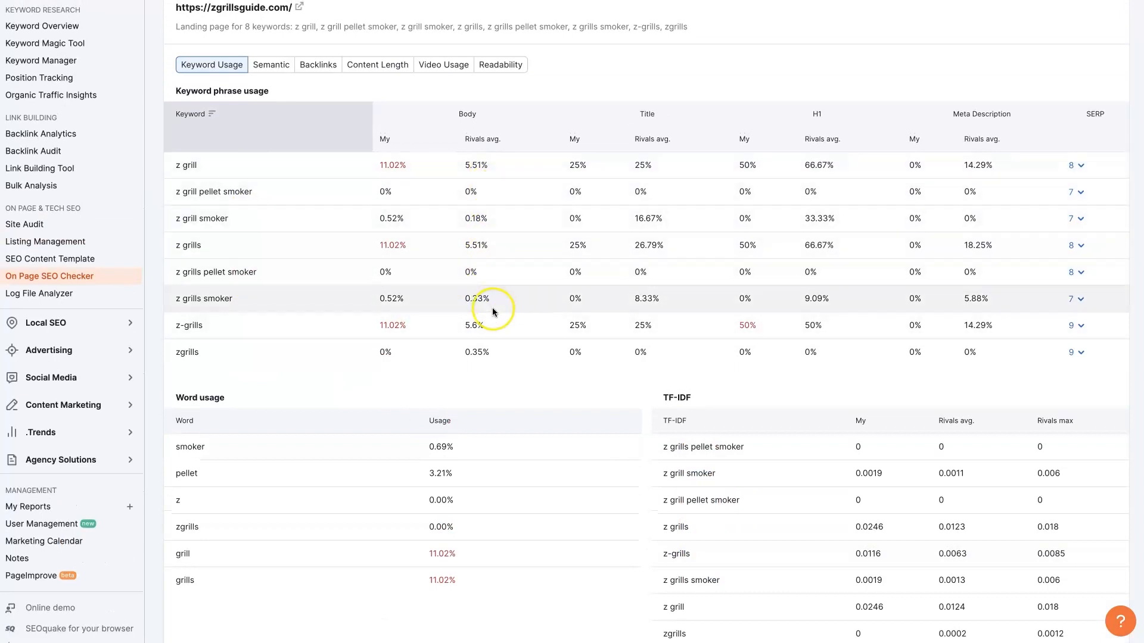
scroll("down", 3)
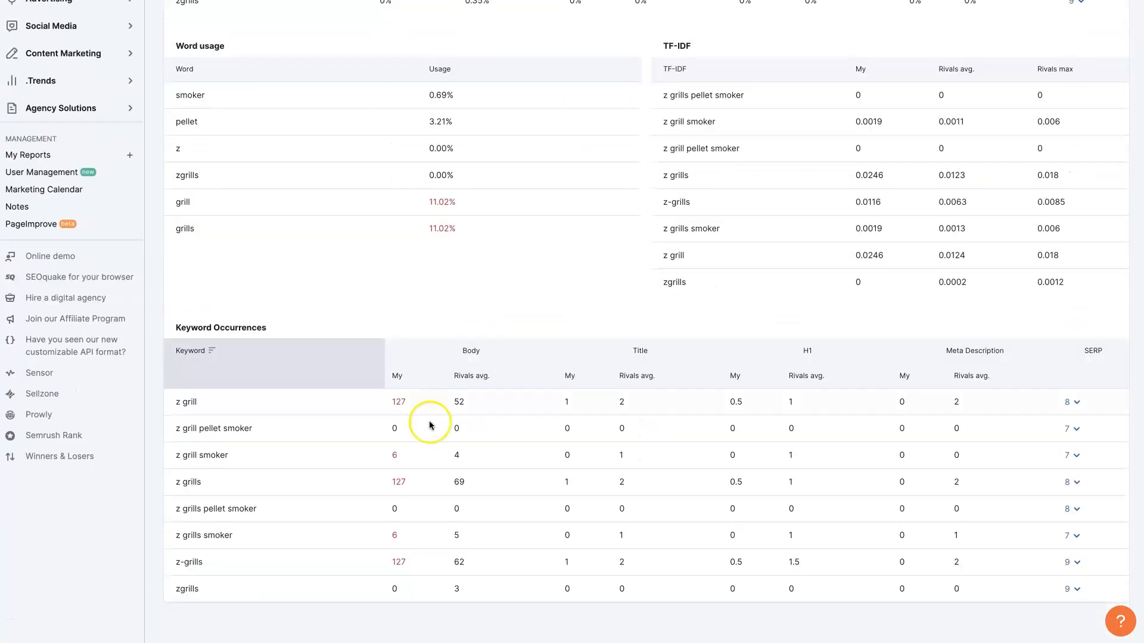
mouse_move(473, 416)
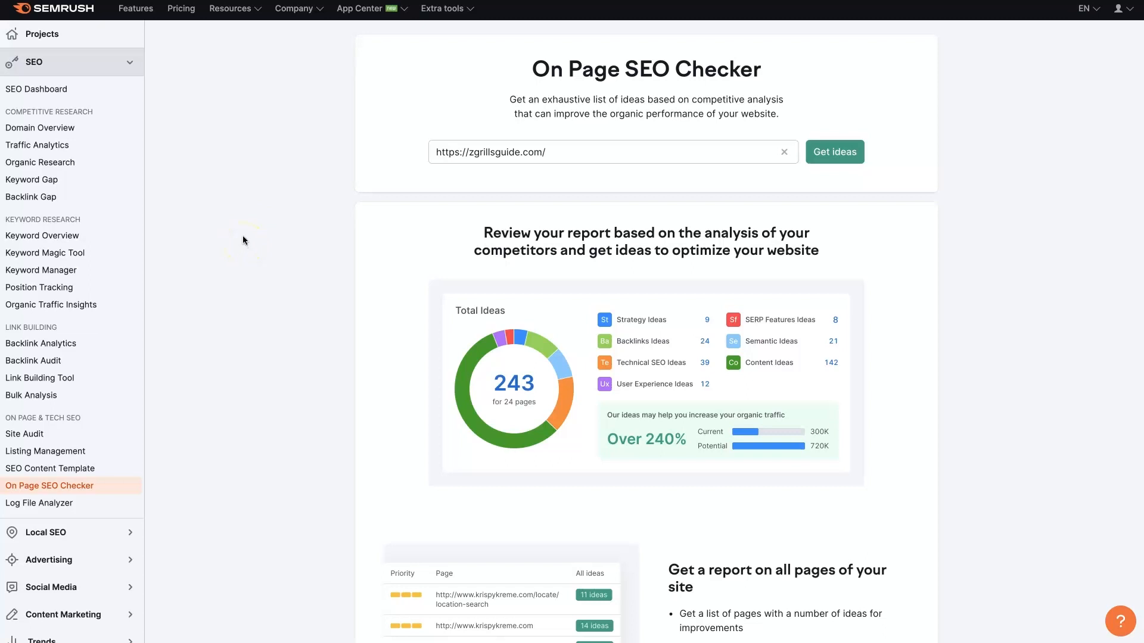
mouse_move(185, 386)
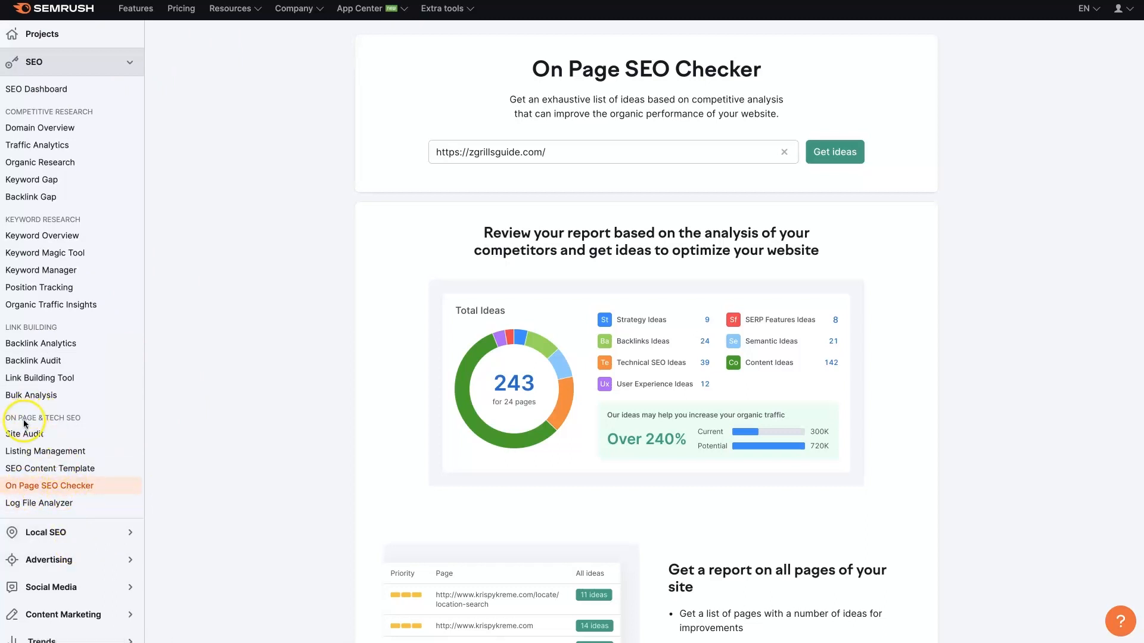
mouse_move(77, 453)
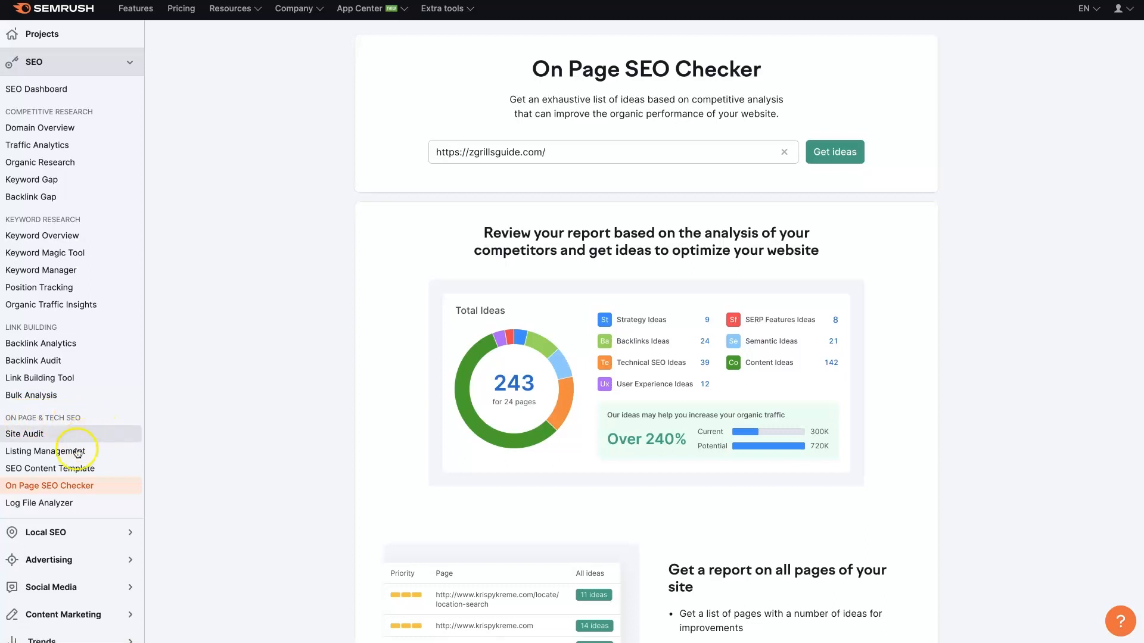
mouse_move(910, 140)
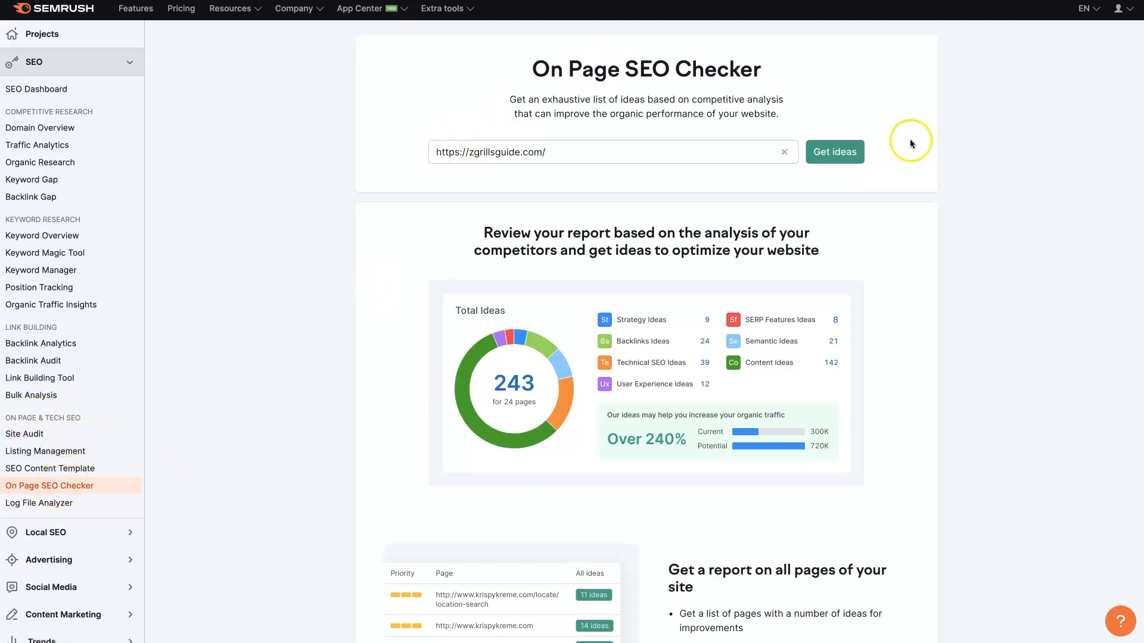
scroll("down", 3)
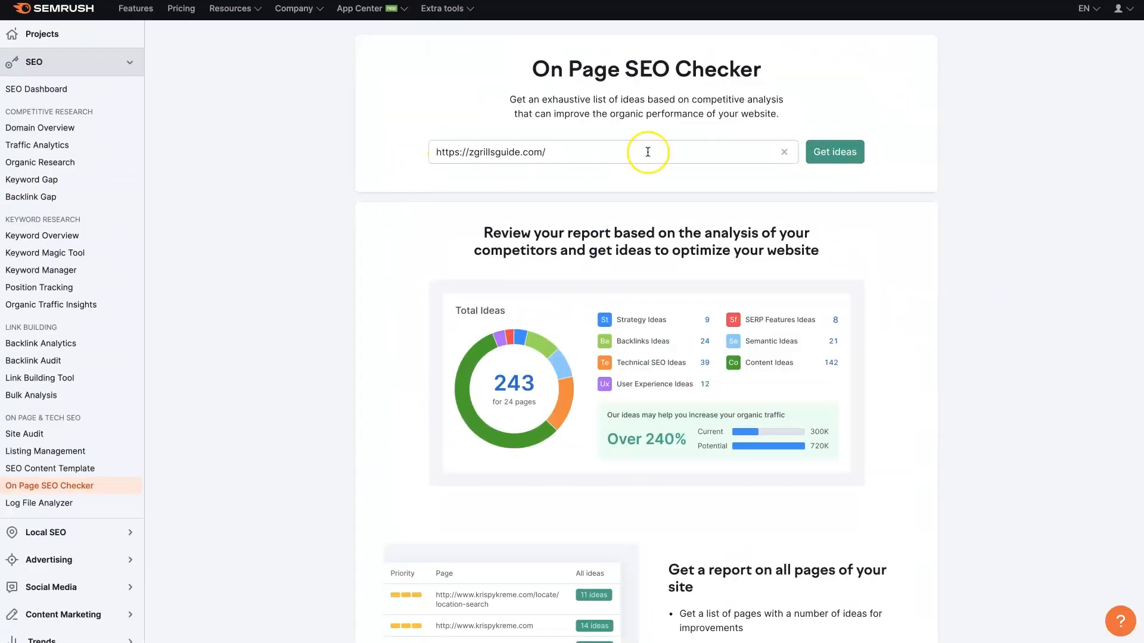
left_click(834, 152)
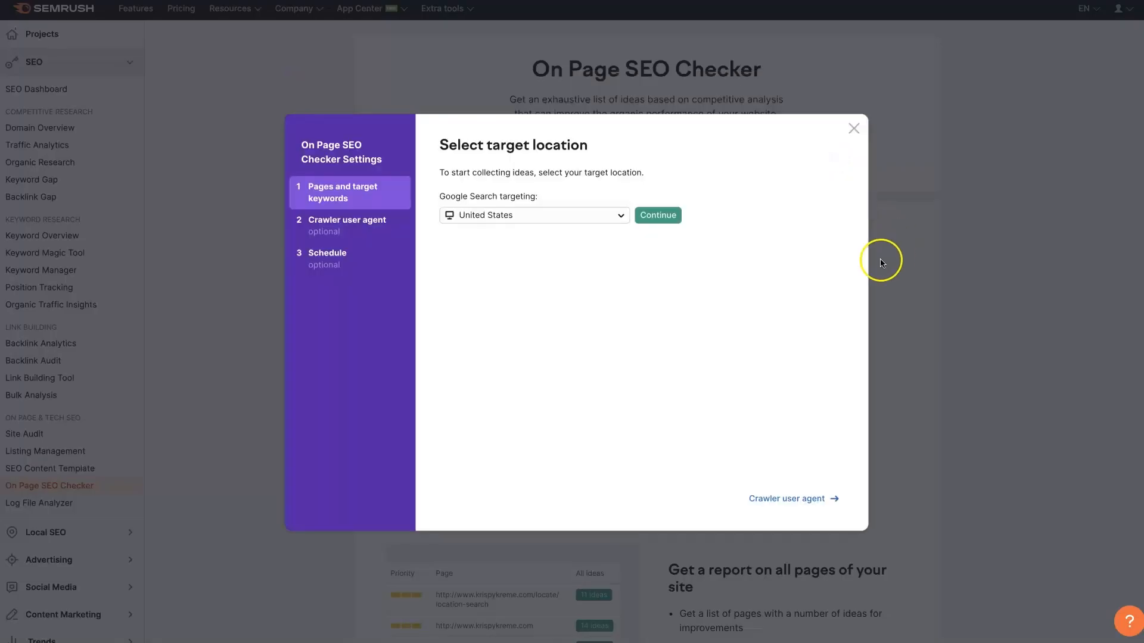
left_click(656, 214)
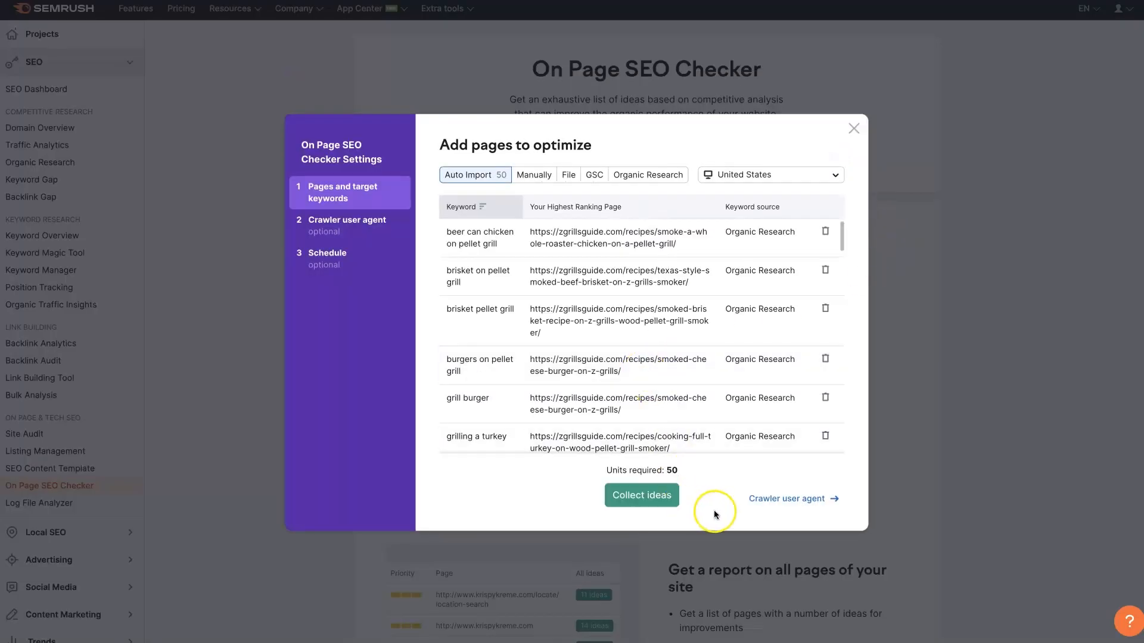
left_click(787, 499)
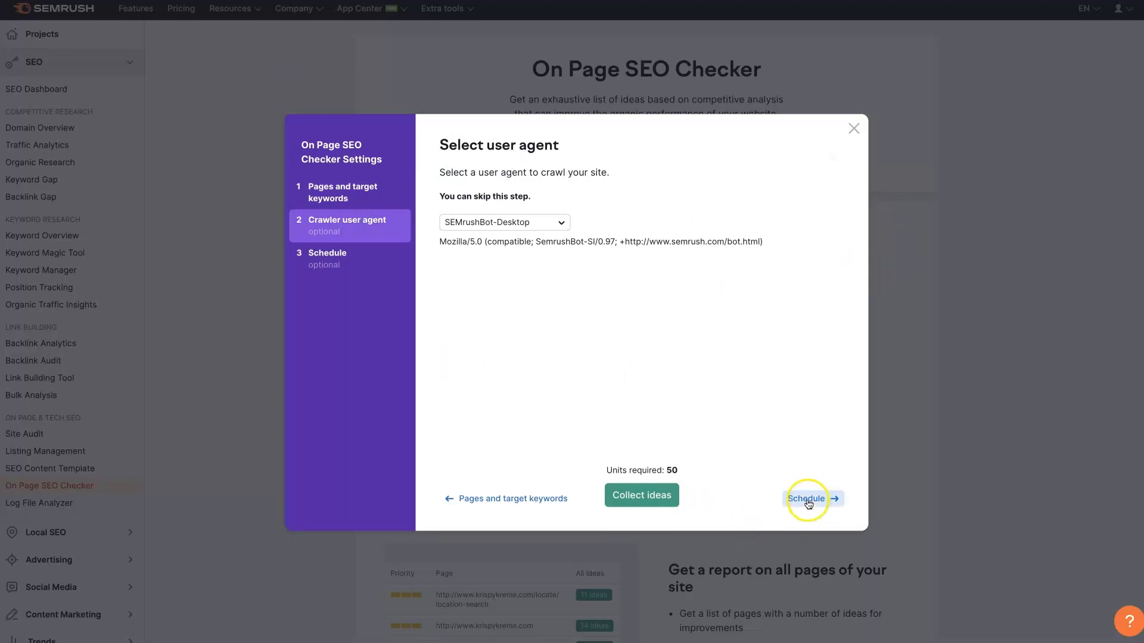
- Pass the crawler user agent and weekly schedule steps and start collecting ideas
left_click(805, 499)
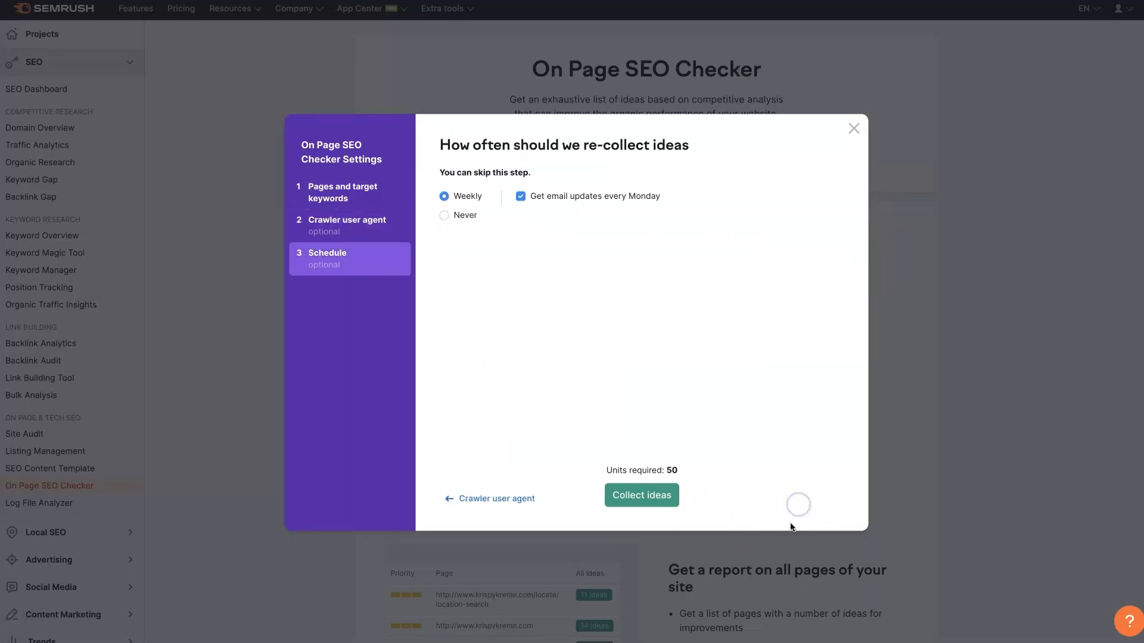
left_click(640, 495)
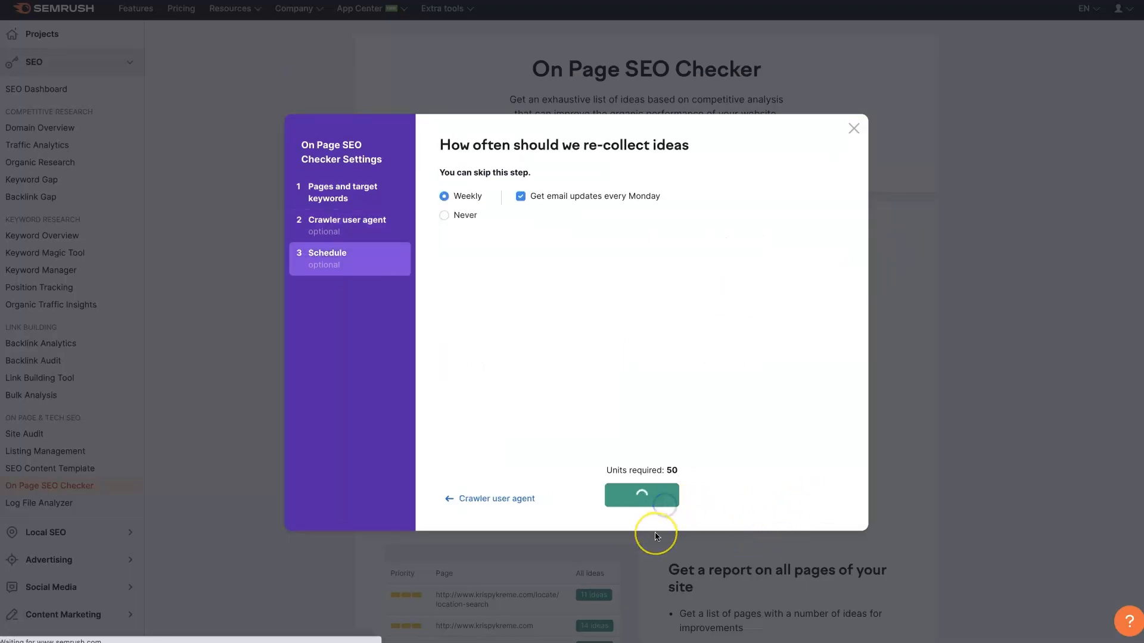
left_click(641, 495)
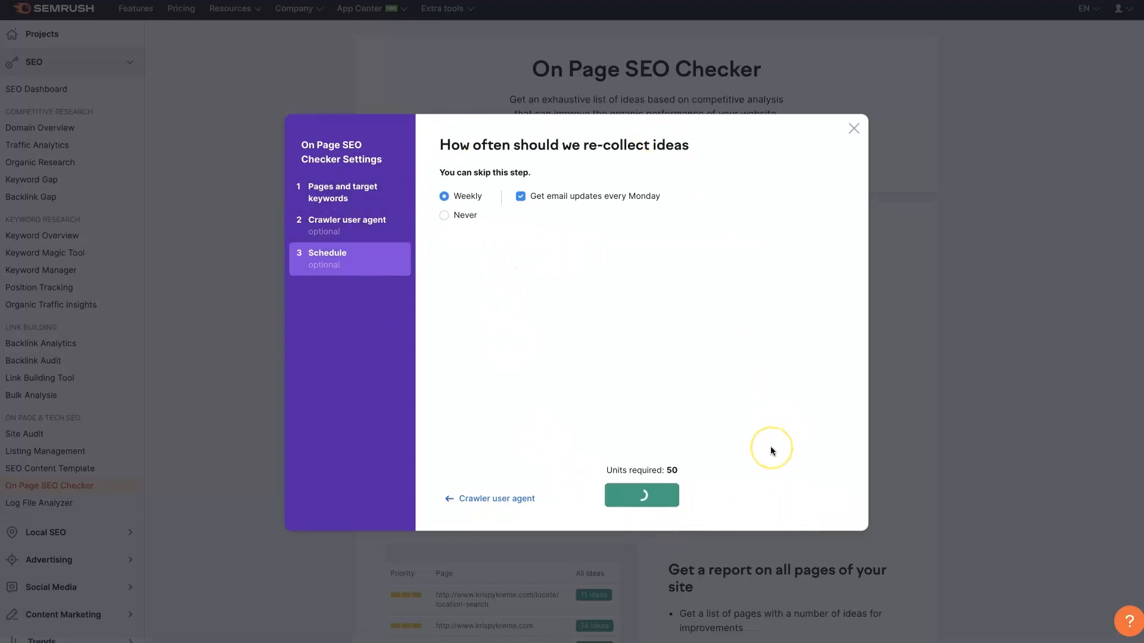
left_click(641, 495)
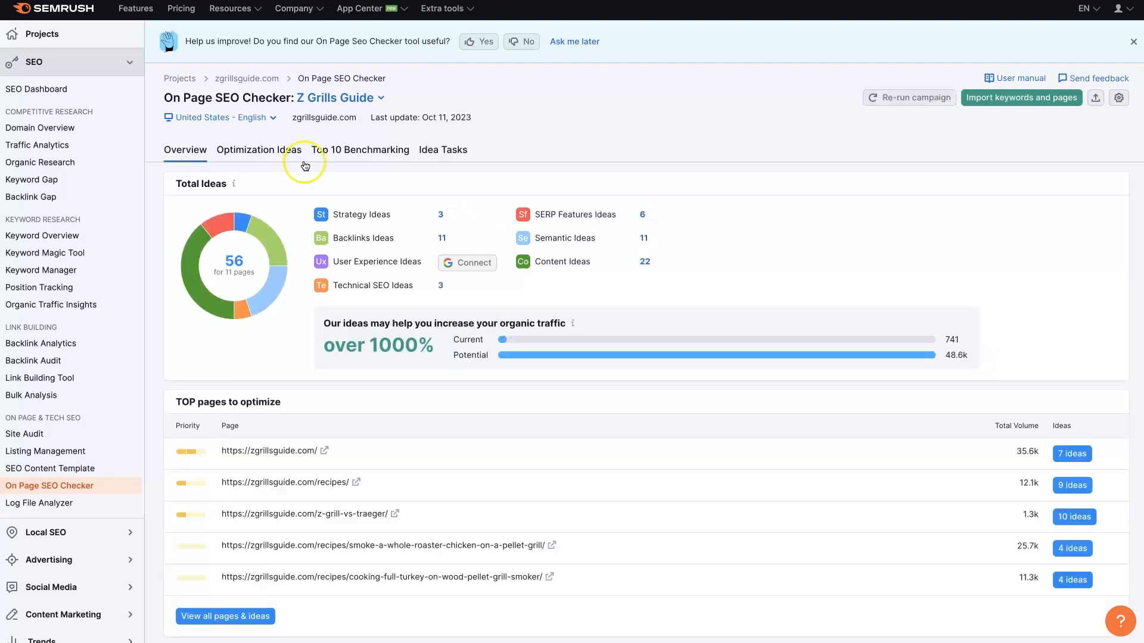
- Scroll the Overview to review 56 Total Ideas and the top pages to optimize
scroll("down", 3)
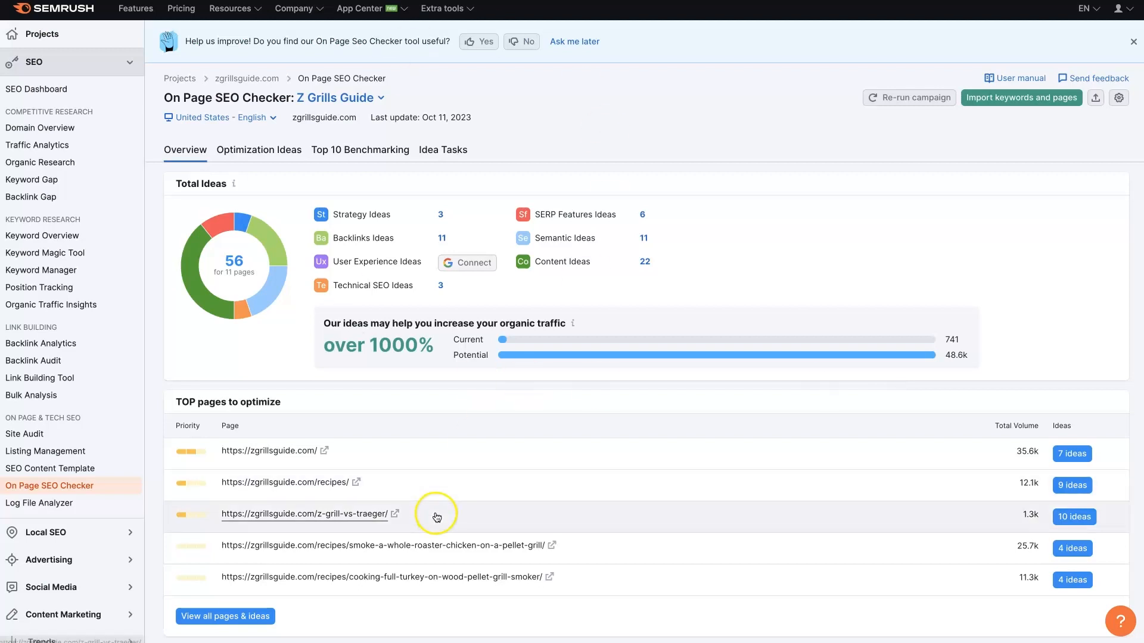
mouse_move(720, 273)
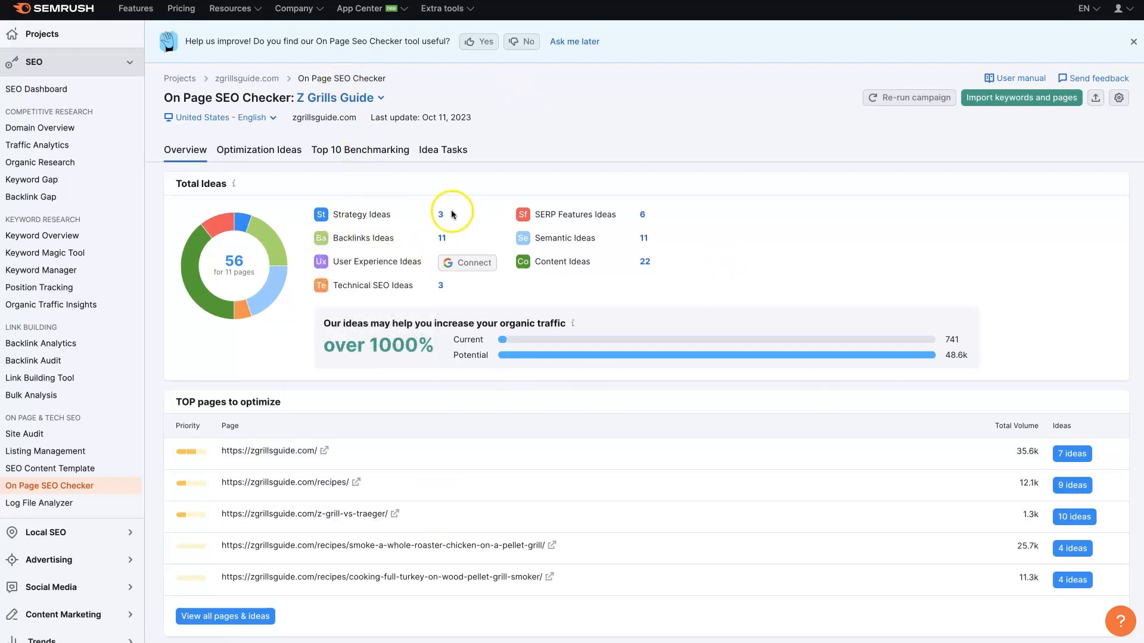
mouse_move(441, 285)
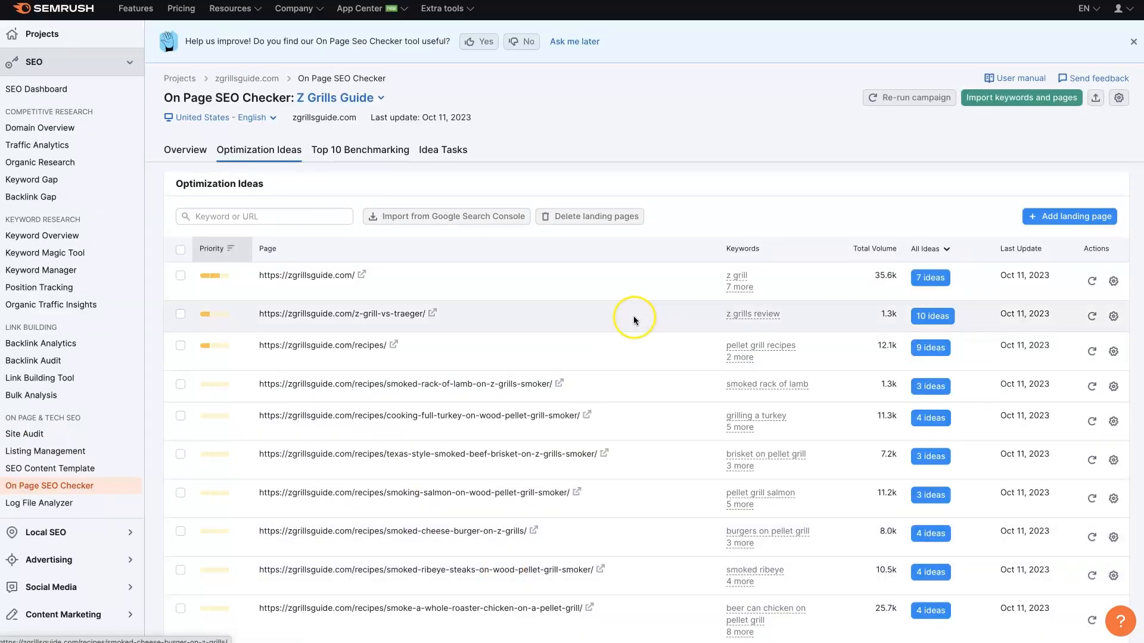
- Scroll the landing page list showing keywords, volumes and idea counts
scroll("down", 3)
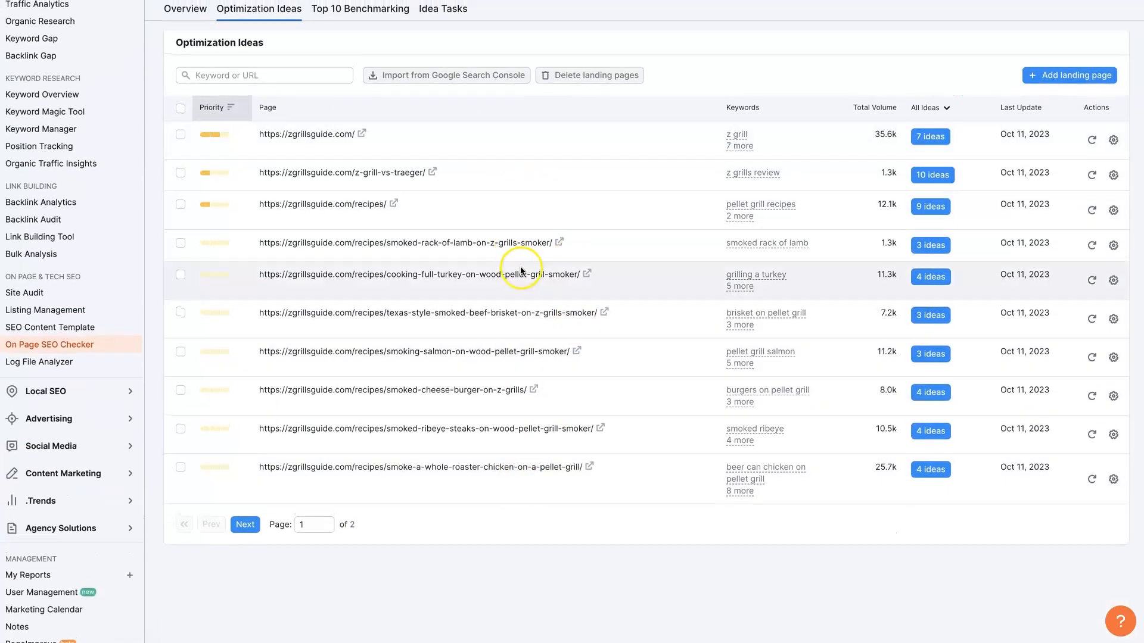
mouse_move(435, 211)
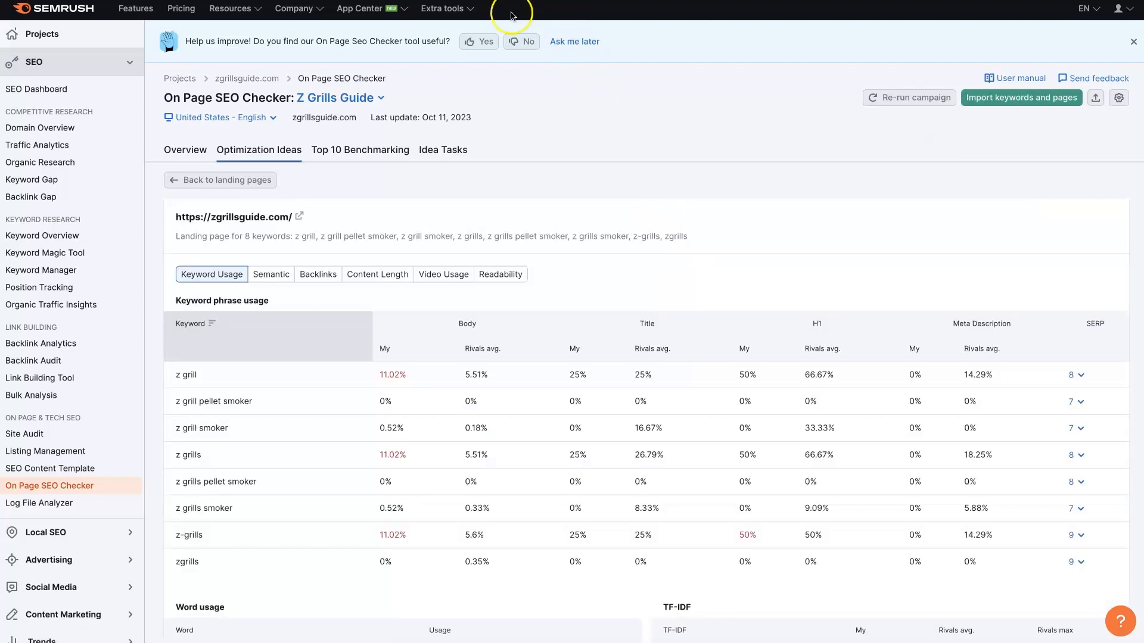
mouse_move(432, 204)
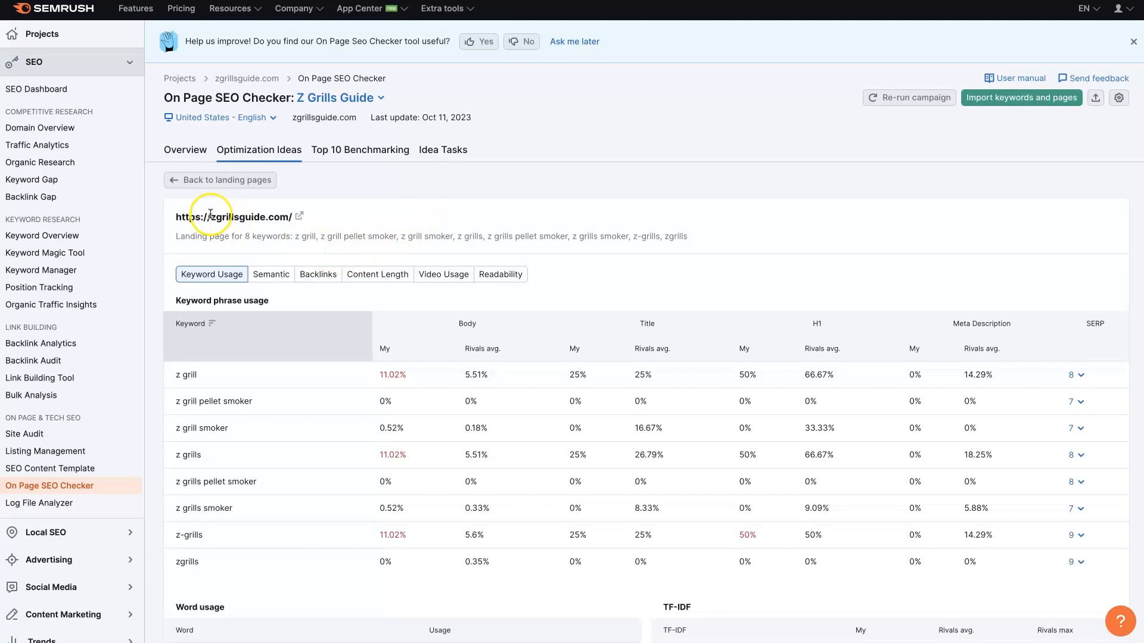
mouse_move(235, 238)
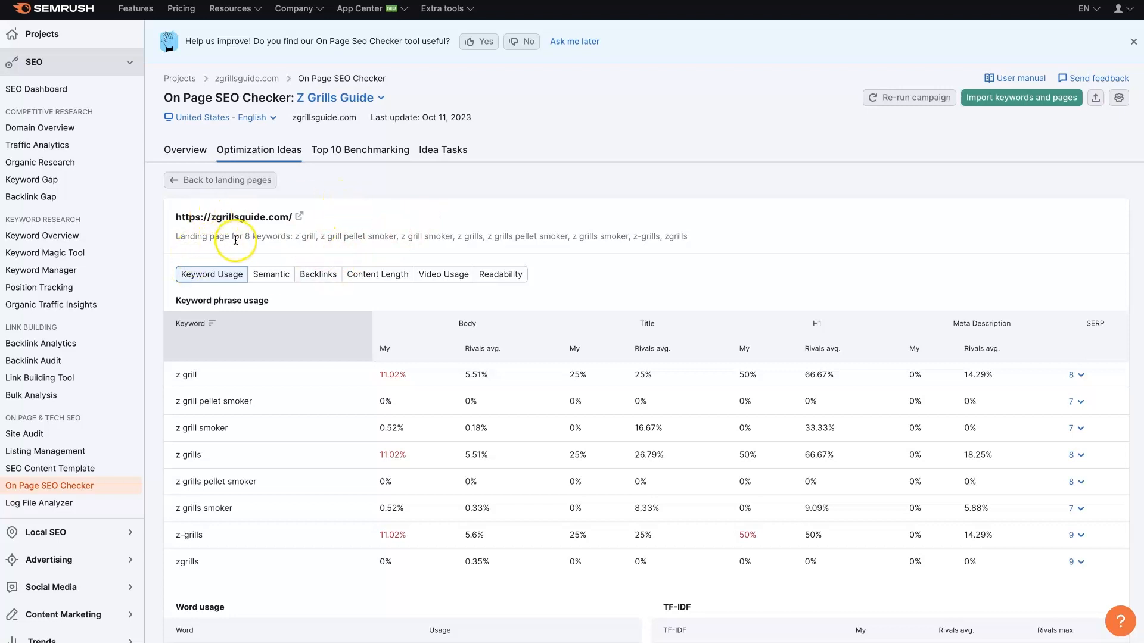
scroll("down", 3)
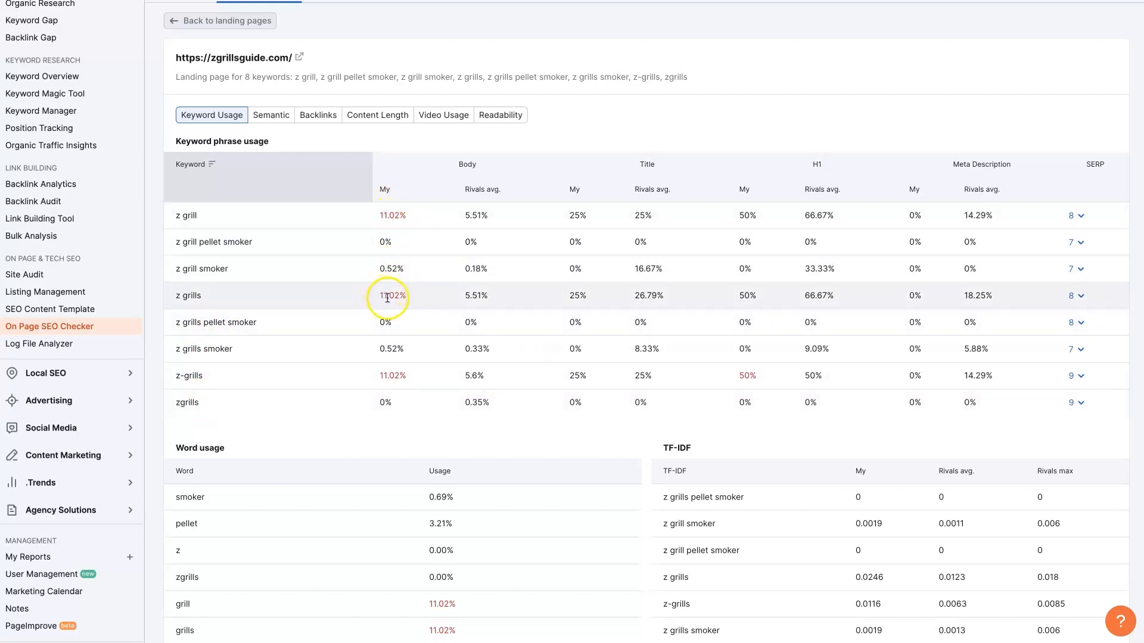
mouse_move(472, 379)
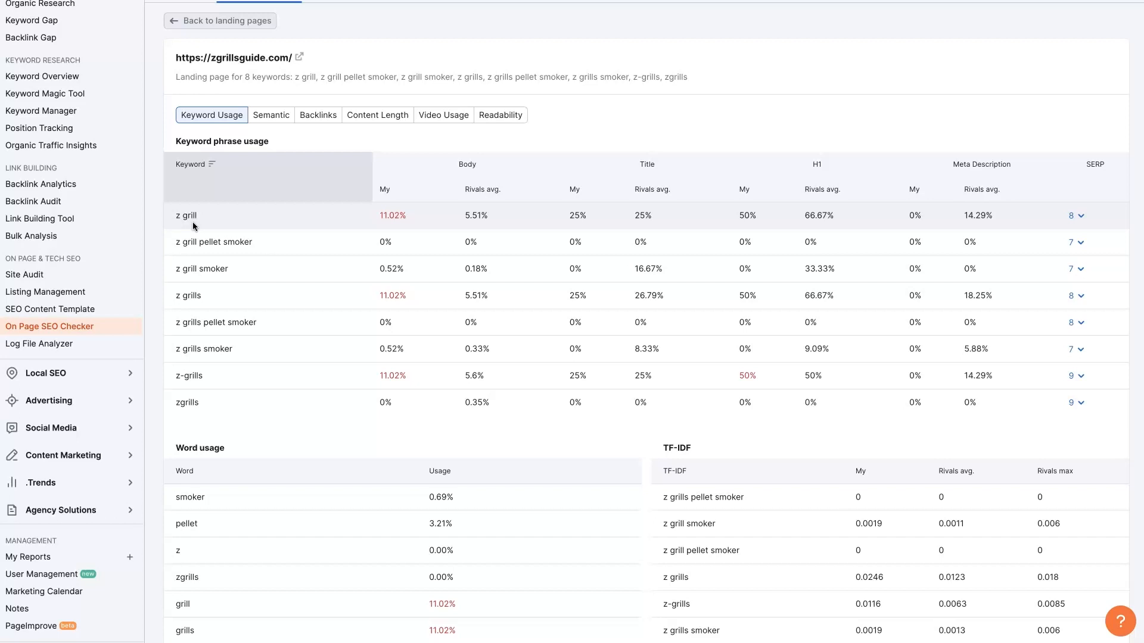
mouse_move(195, 221)
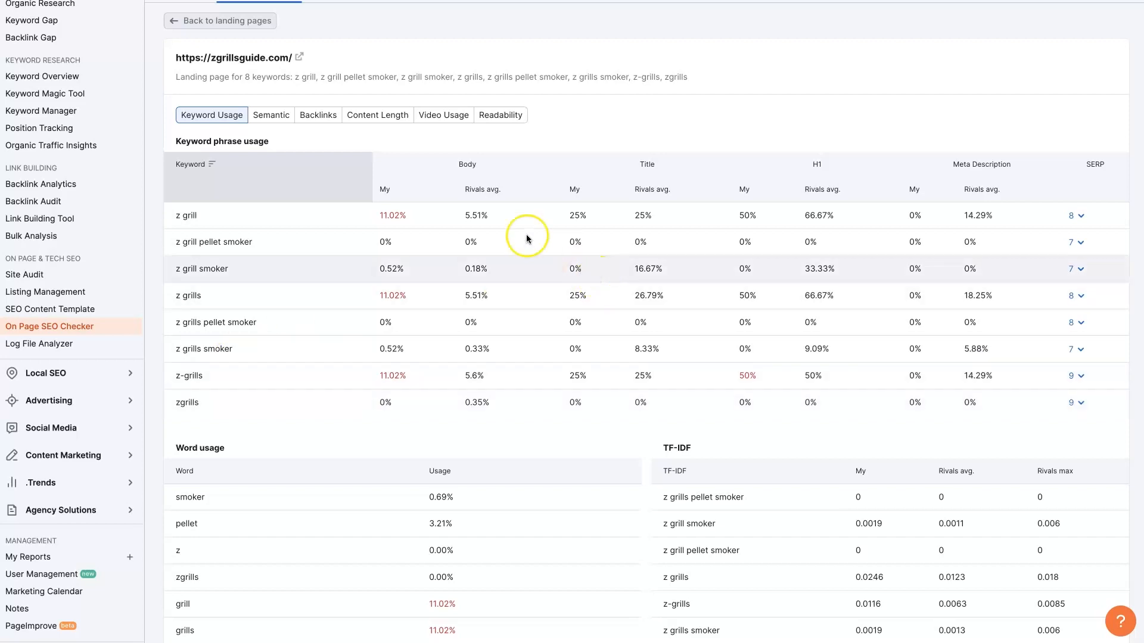
mouse_move(480, 282)
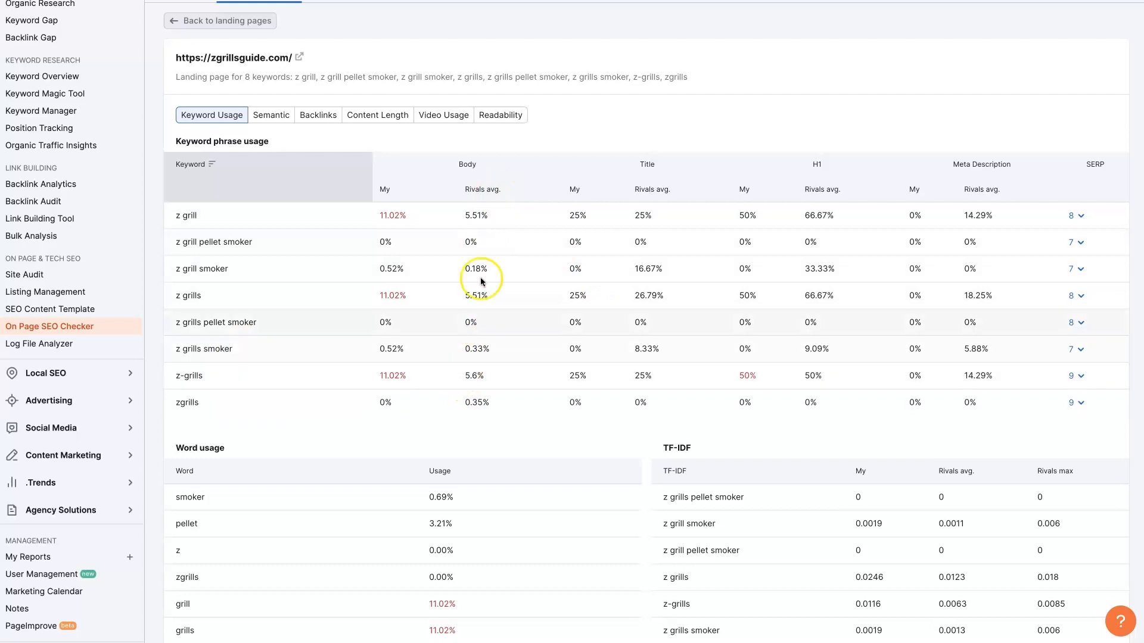
mouse_move(491, 263)
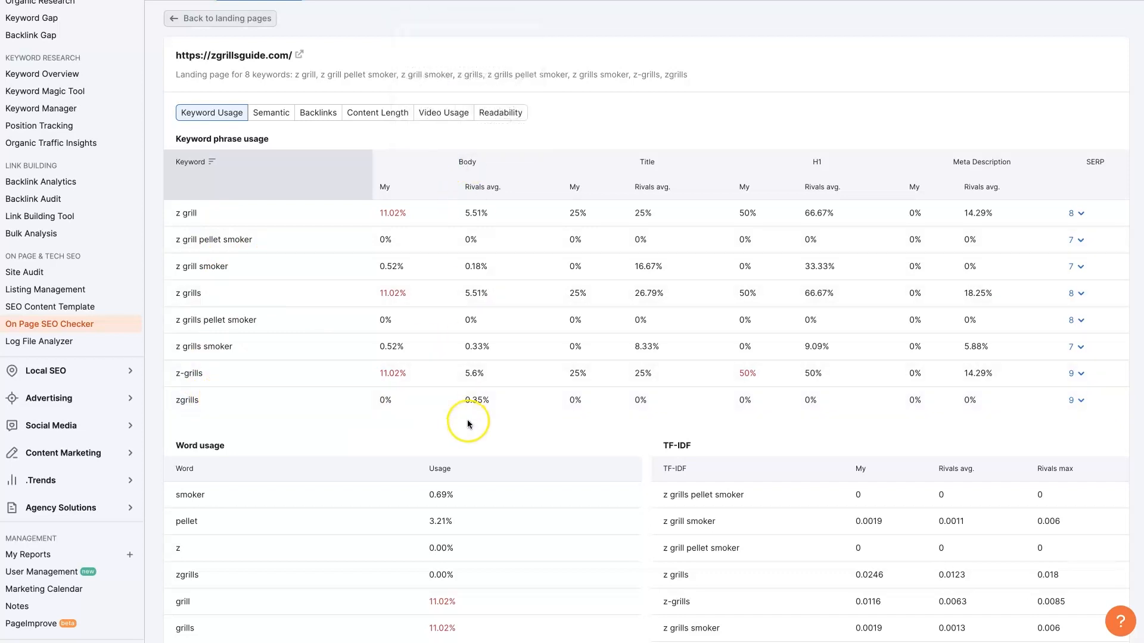
mouse_move(647, 161)
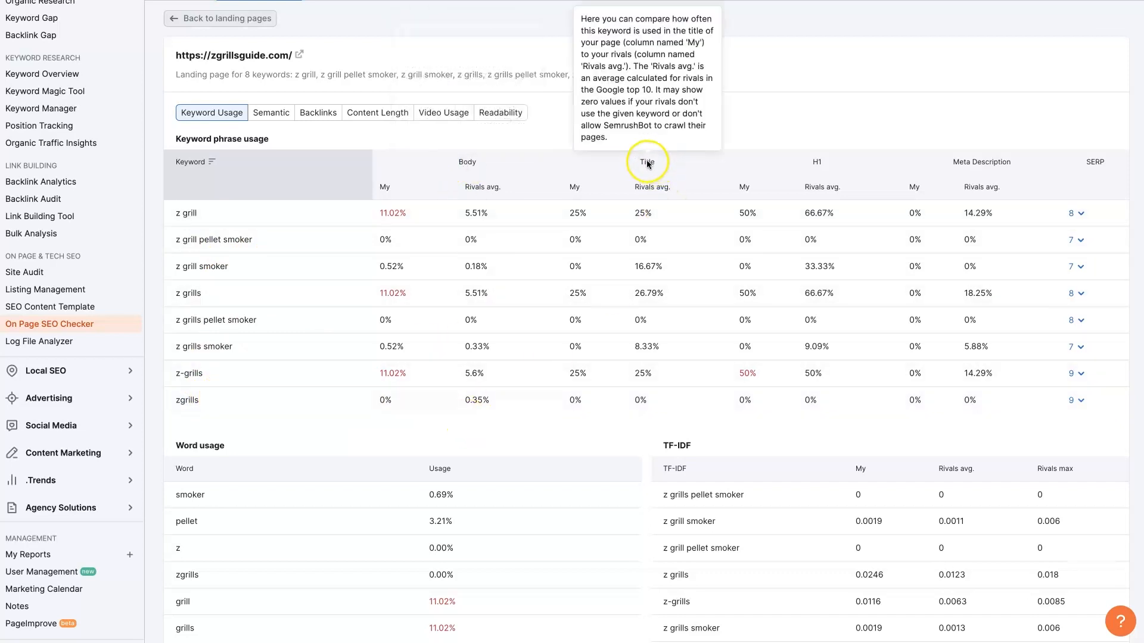
mouse_move(822, 161)
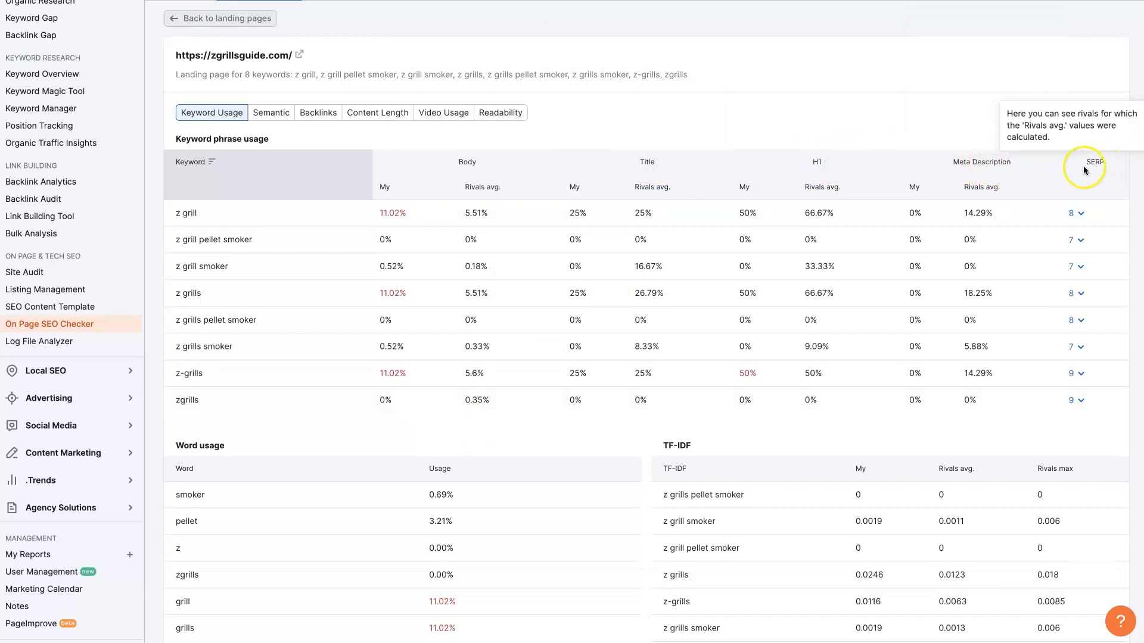
- Scroll down to the Word usage, TF-IDF and Keyword Occurrences tables for the recipes page
scroll("down", 3)
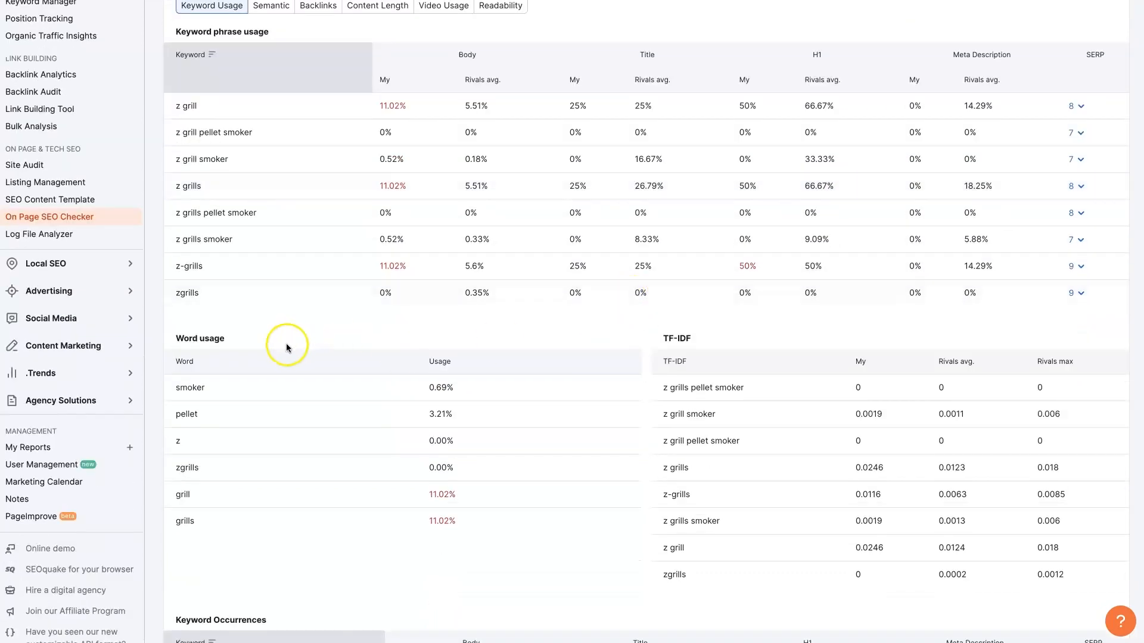
scroll("down", 3)
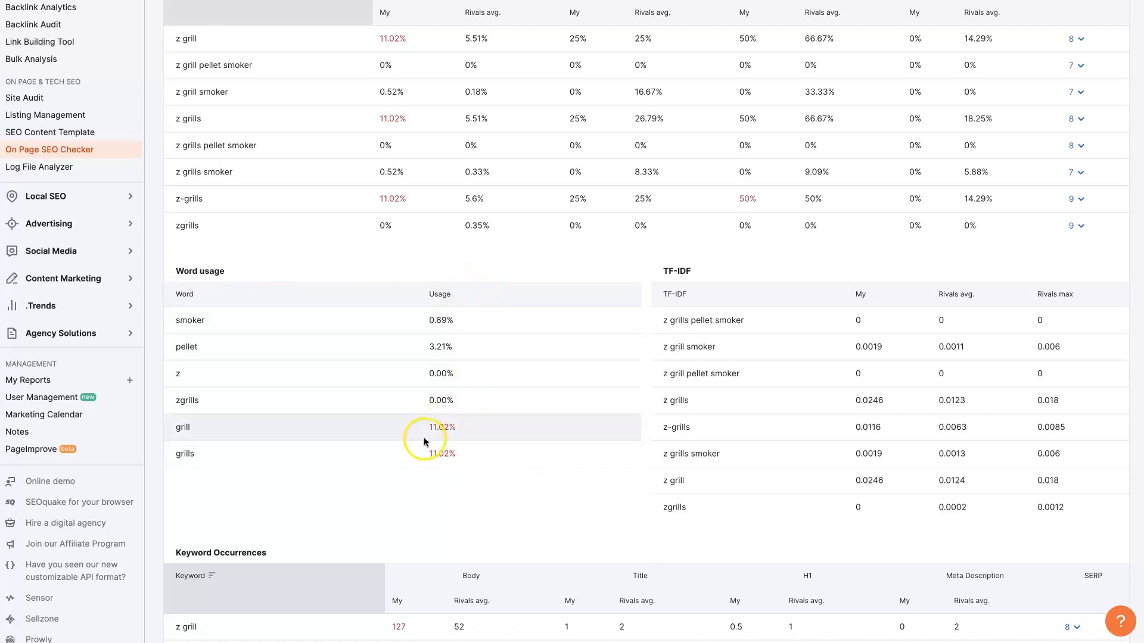
scroll("down", 3)
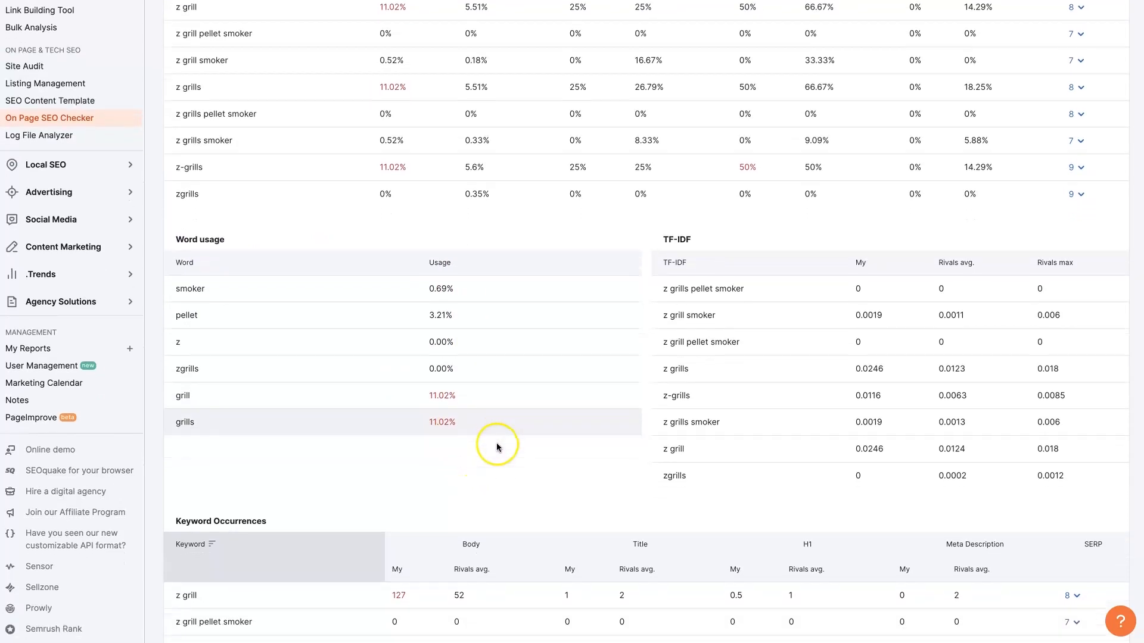
scroll("down", 3)
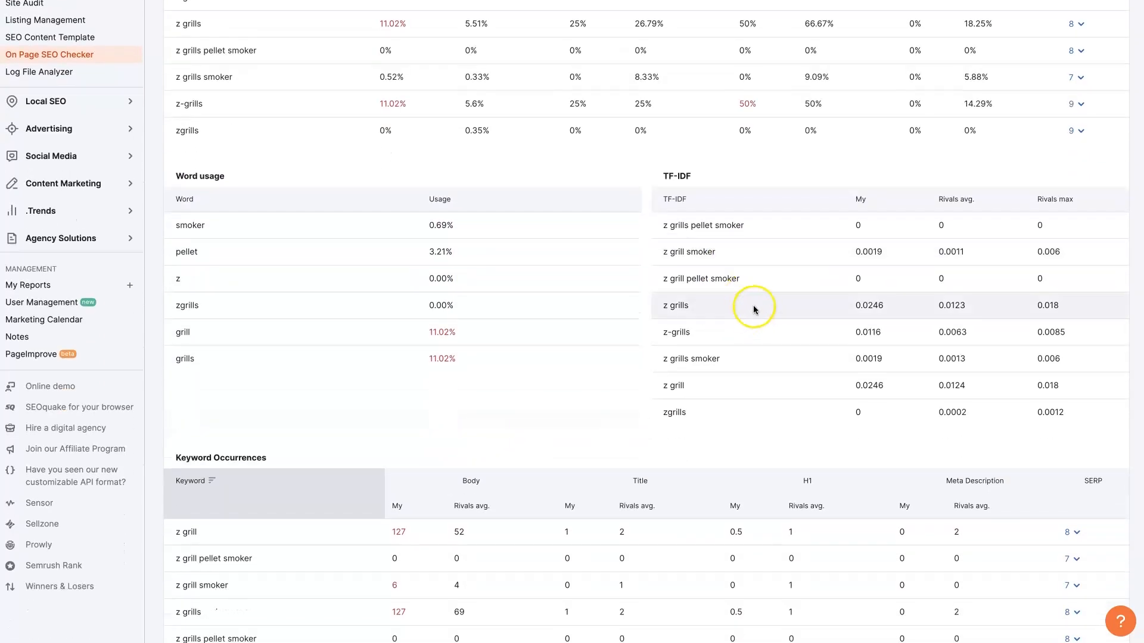
scroll("down", 3)
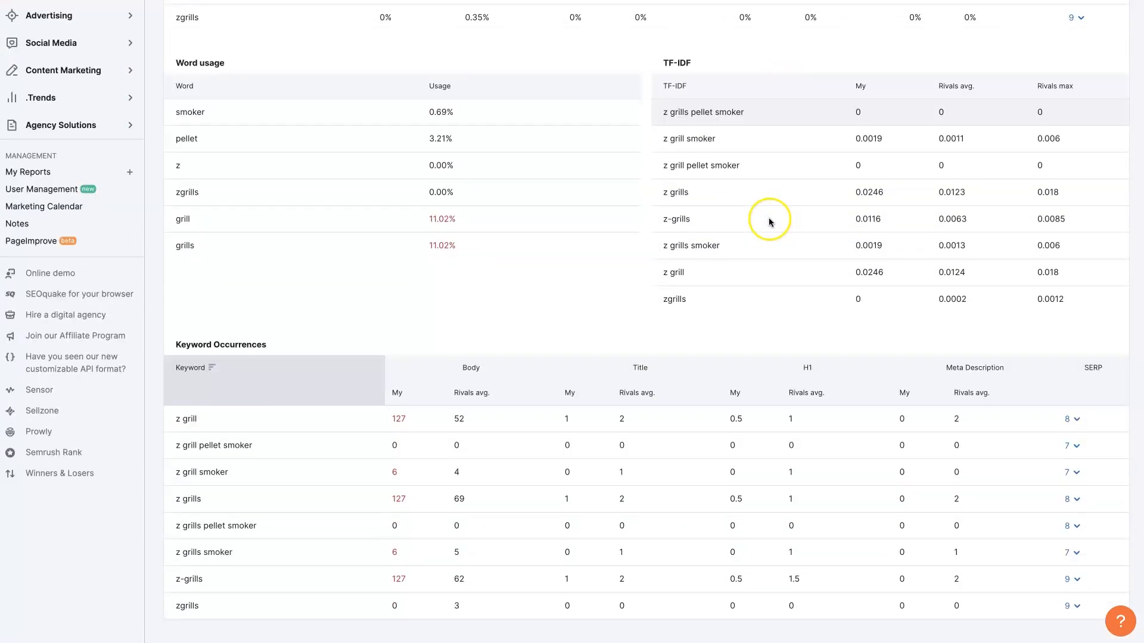
scroll("down", 3)
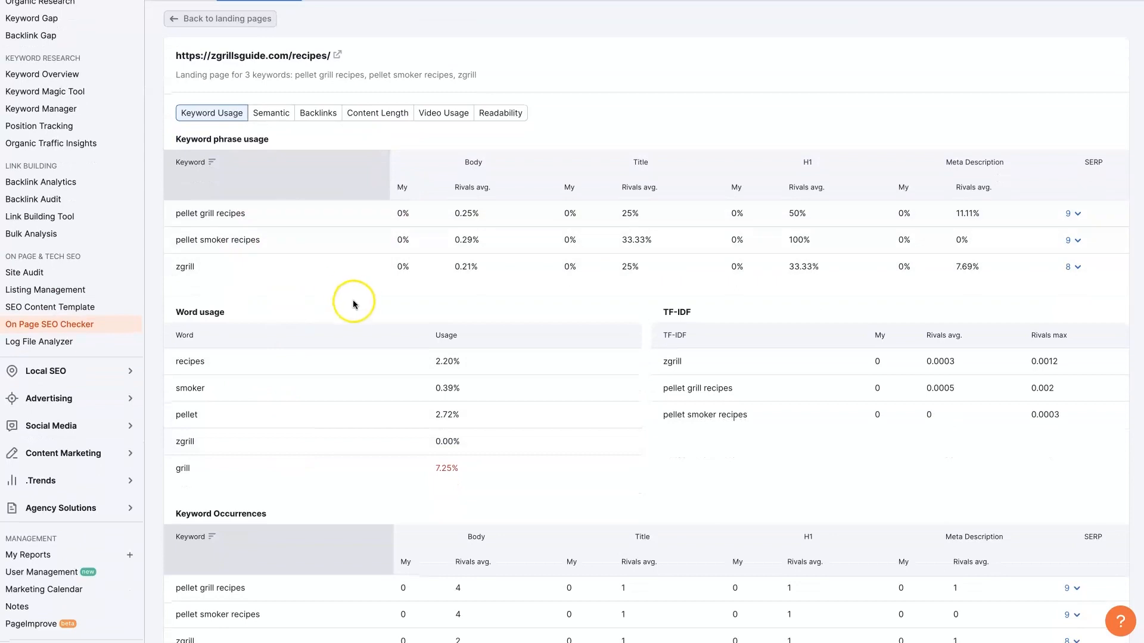
- Scroll the zgrillsguide.com/recipes keyword usage view, bringing the campaign header into view
scroll("down", 3)
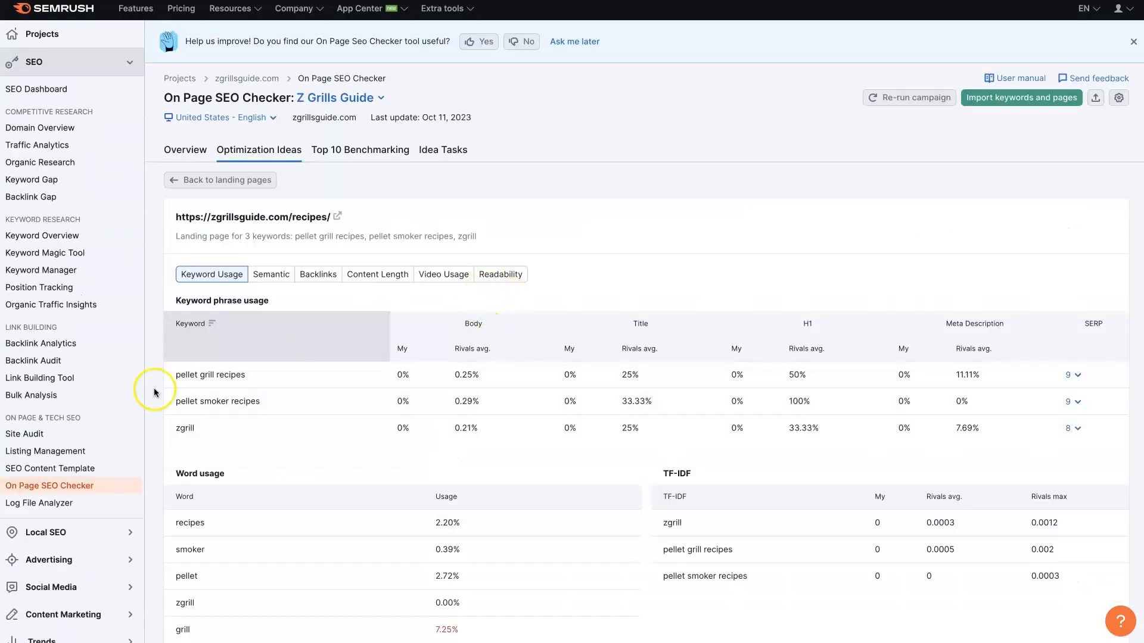
mouse_move(807, 6)
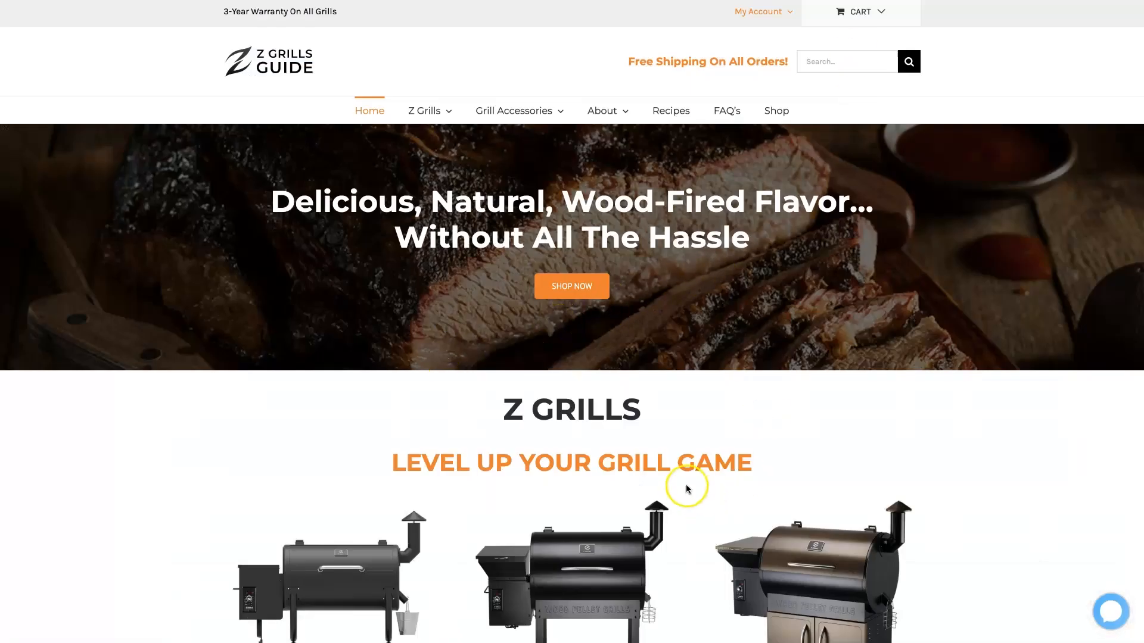
- Scroll through the homepage's keyword usage ideas for eight keywords compared against rivals
scroll("down", 3)
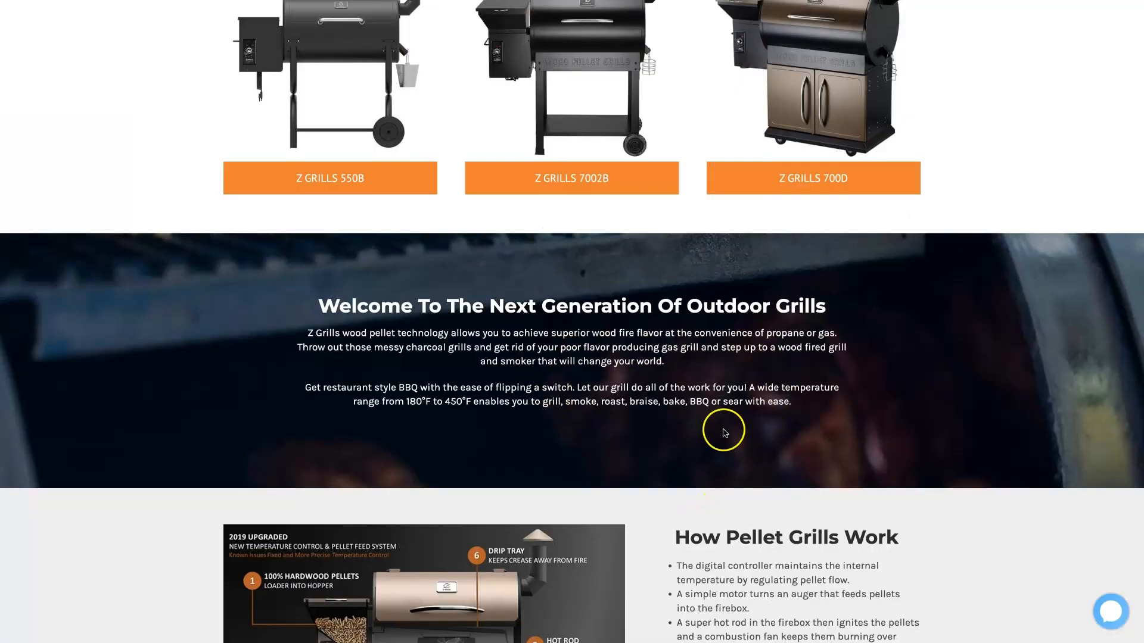
scroll("down", 3)
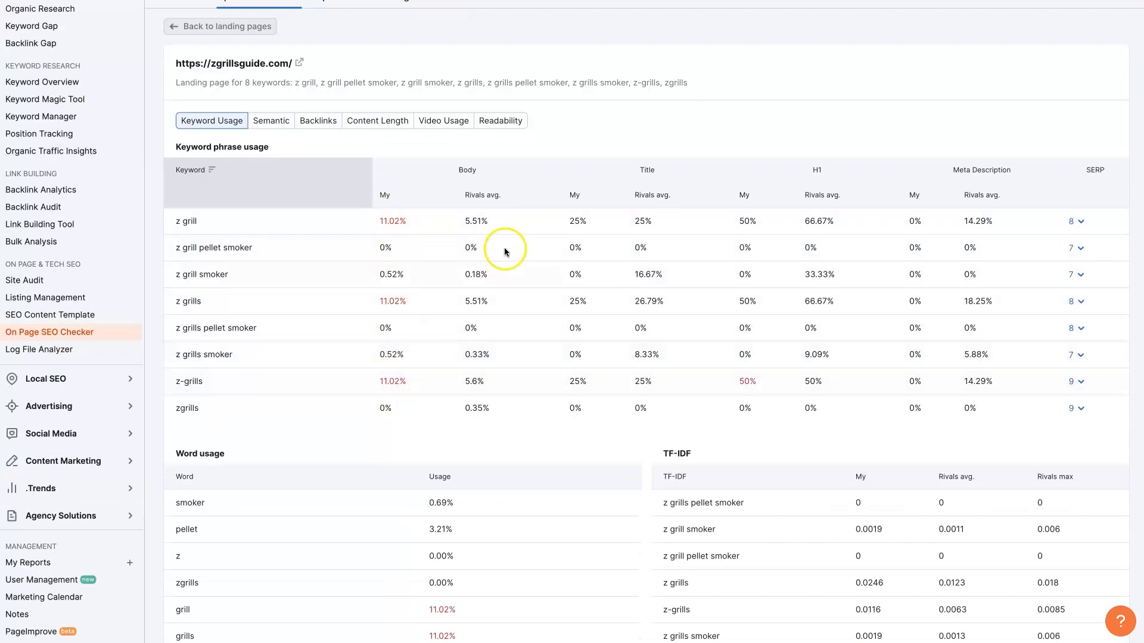
mouse_move(477, 423)
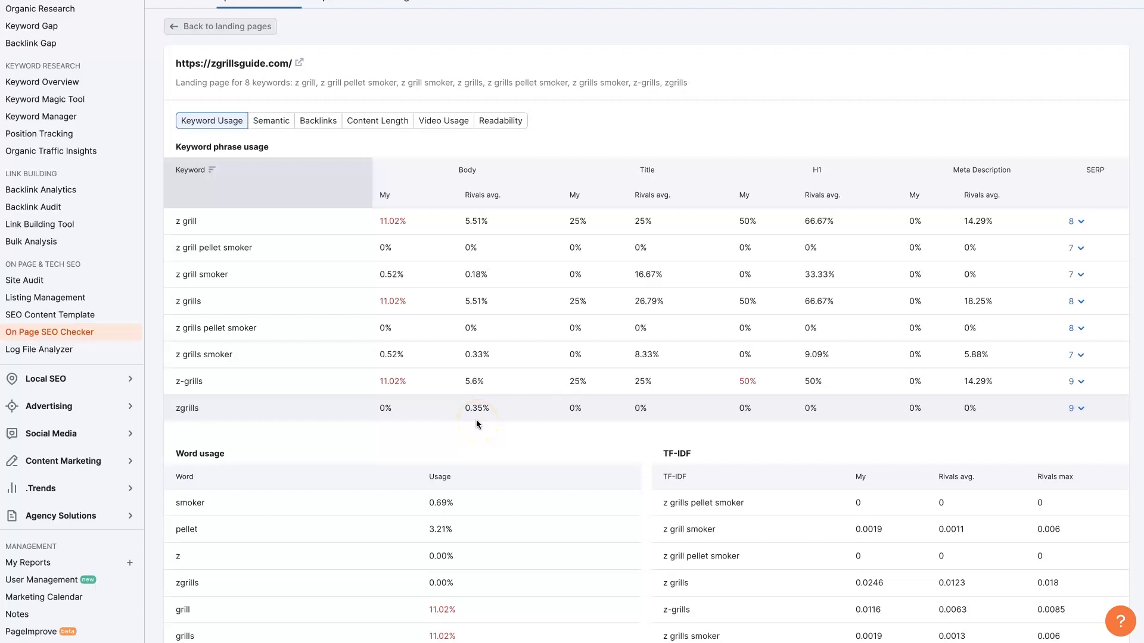
mouse_move(478, 423)
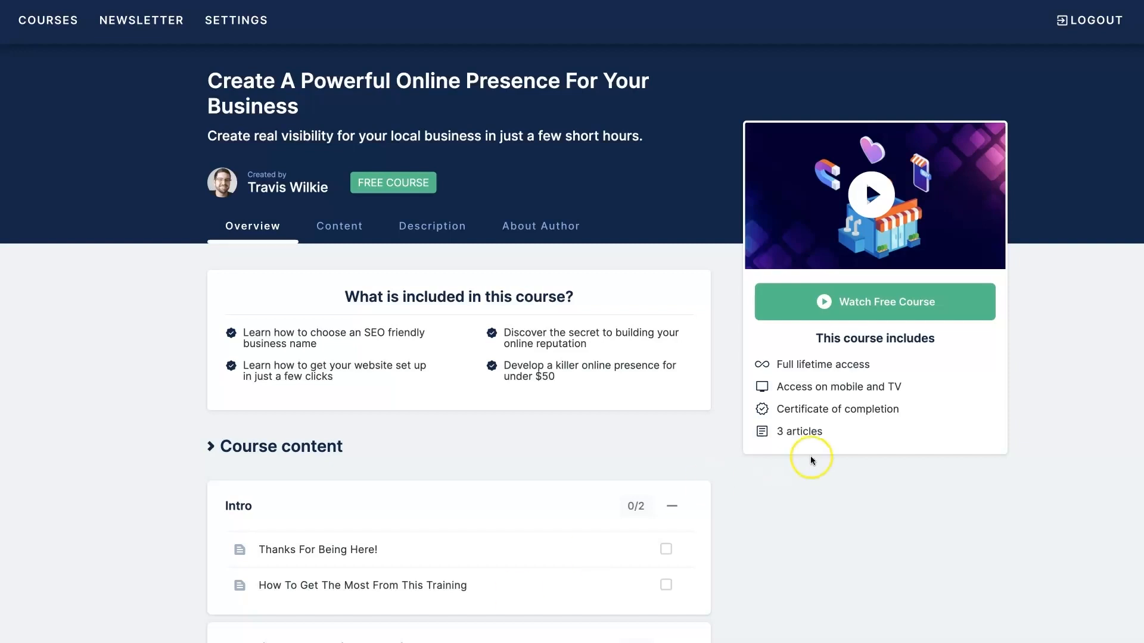
mouse_move(906, 518)
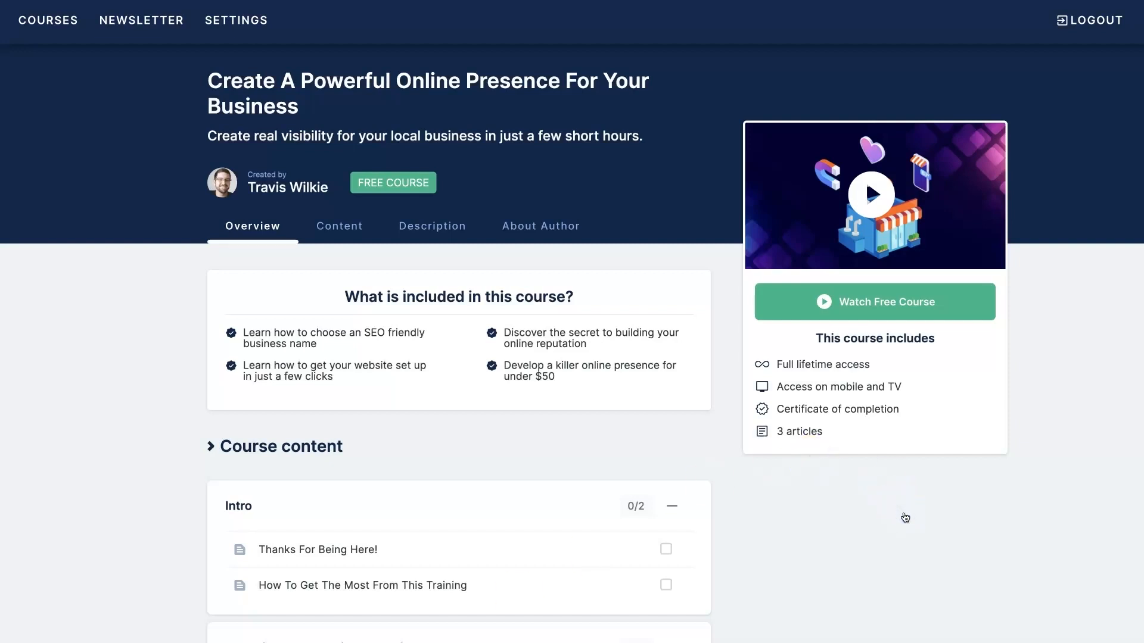